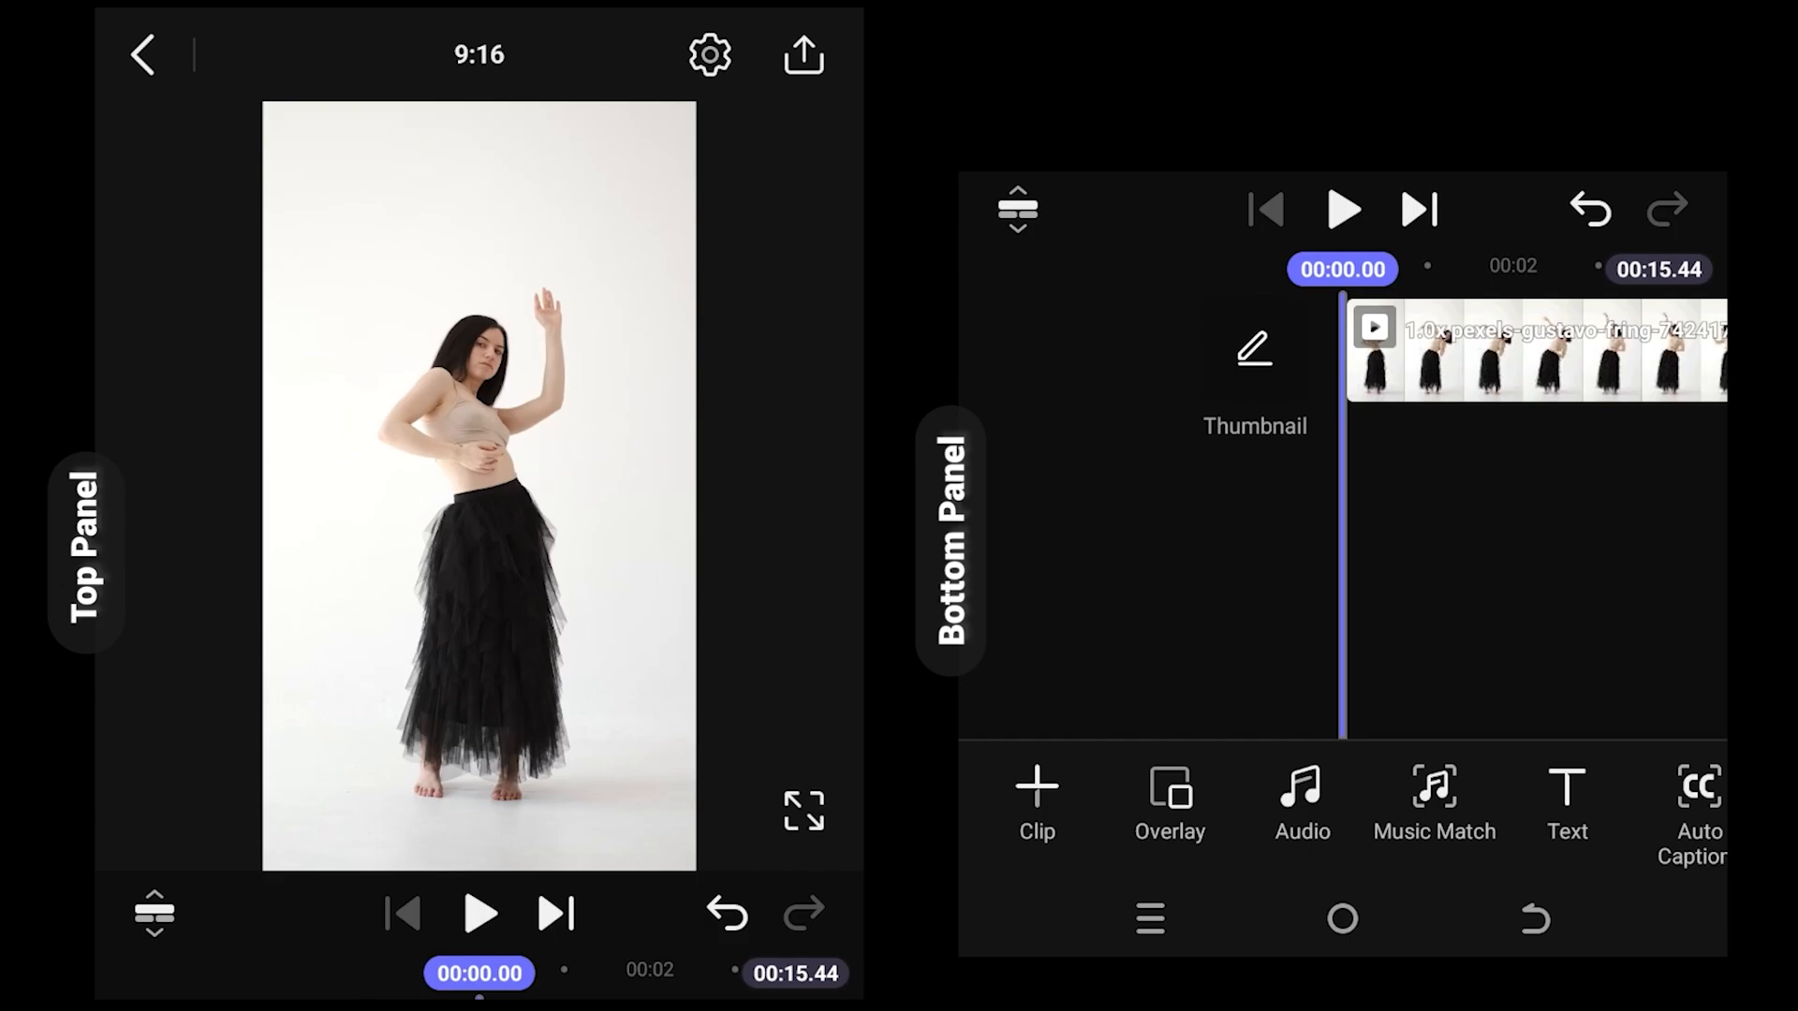
- Select the FADE IN text clip on the timeline and reveal its editing toolbar
click(1565, 803)
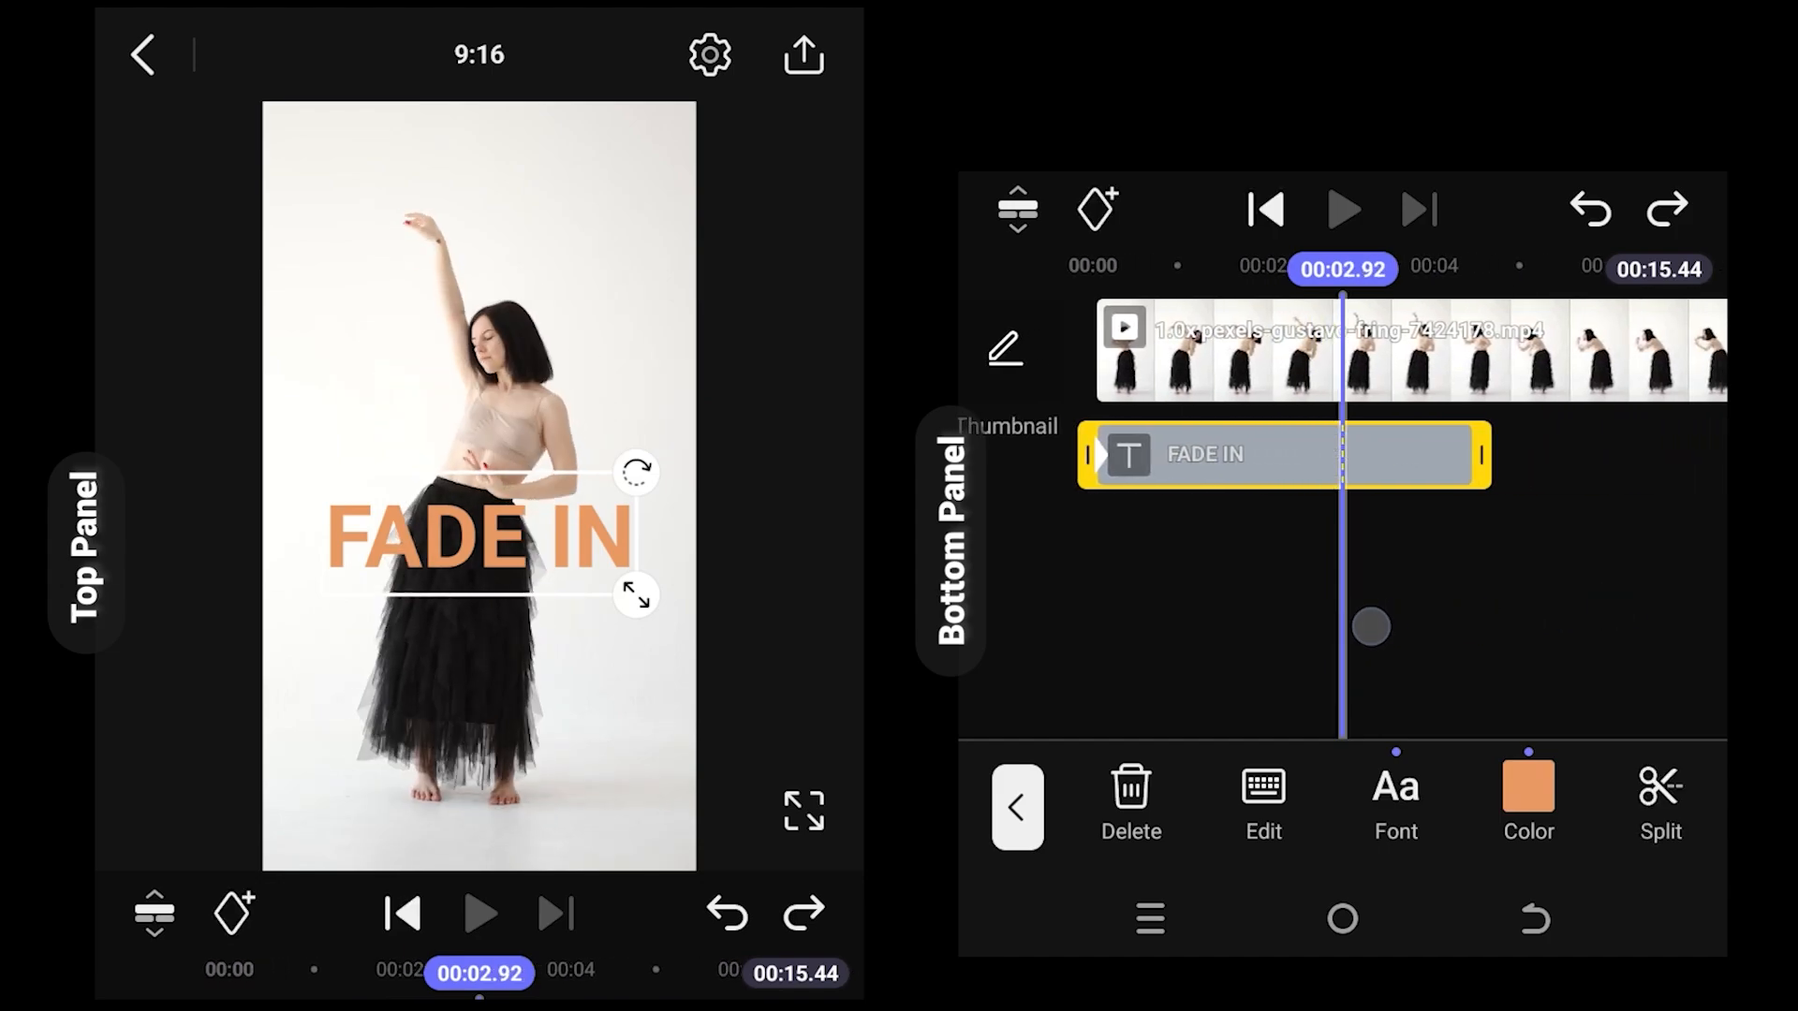
click(1265, 207)
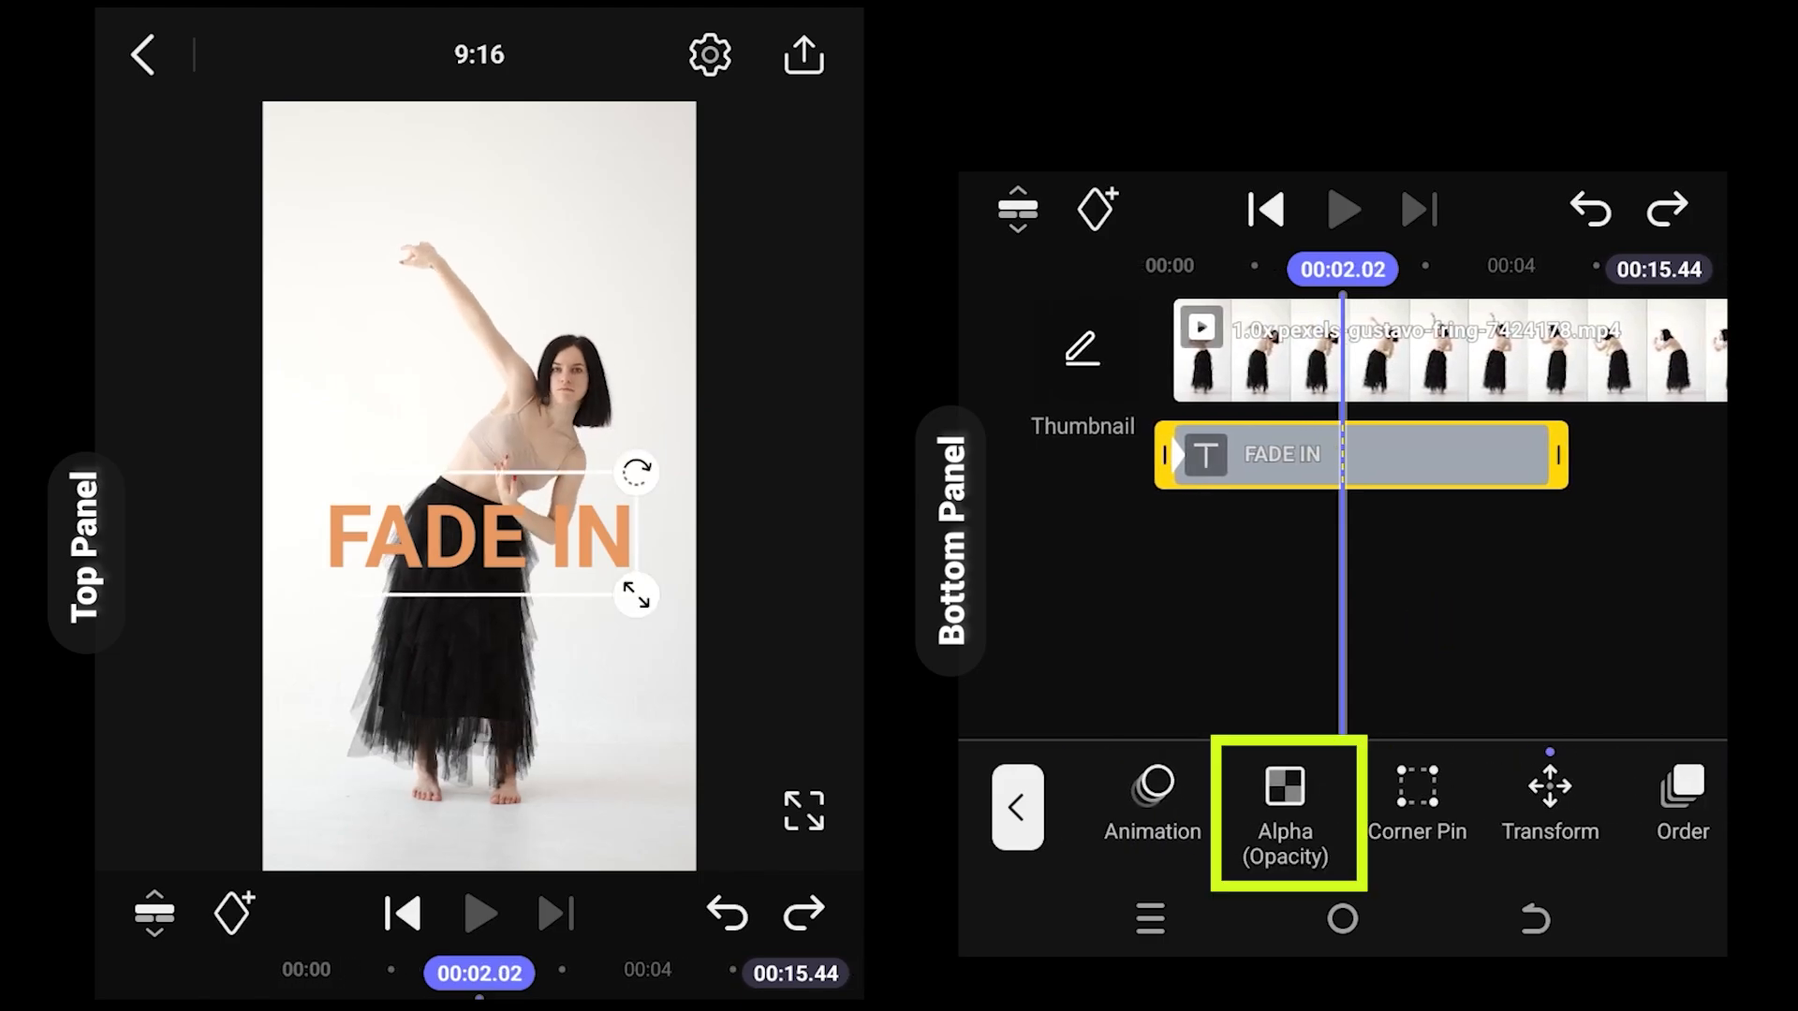
- In Alpha (Opacity), add keyframes at 2.01 s and 2.66 s, then return to the first
click(1286, 803)
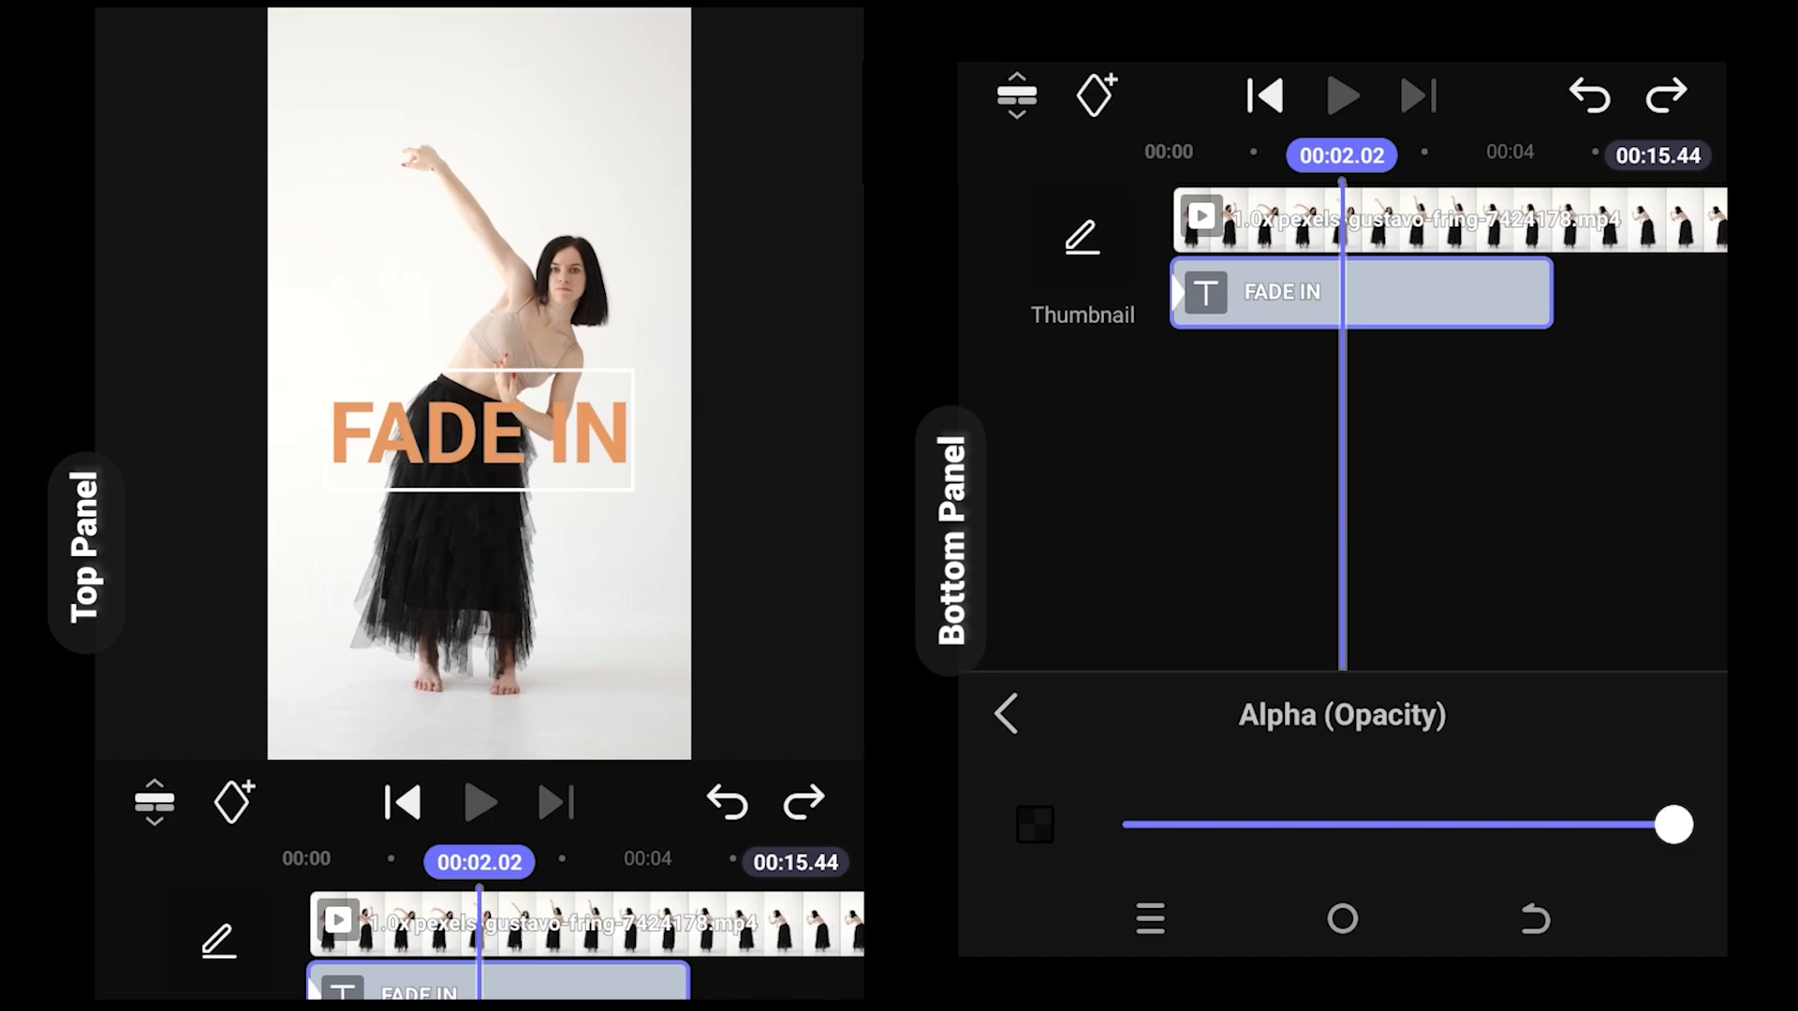
click(1092, 95)
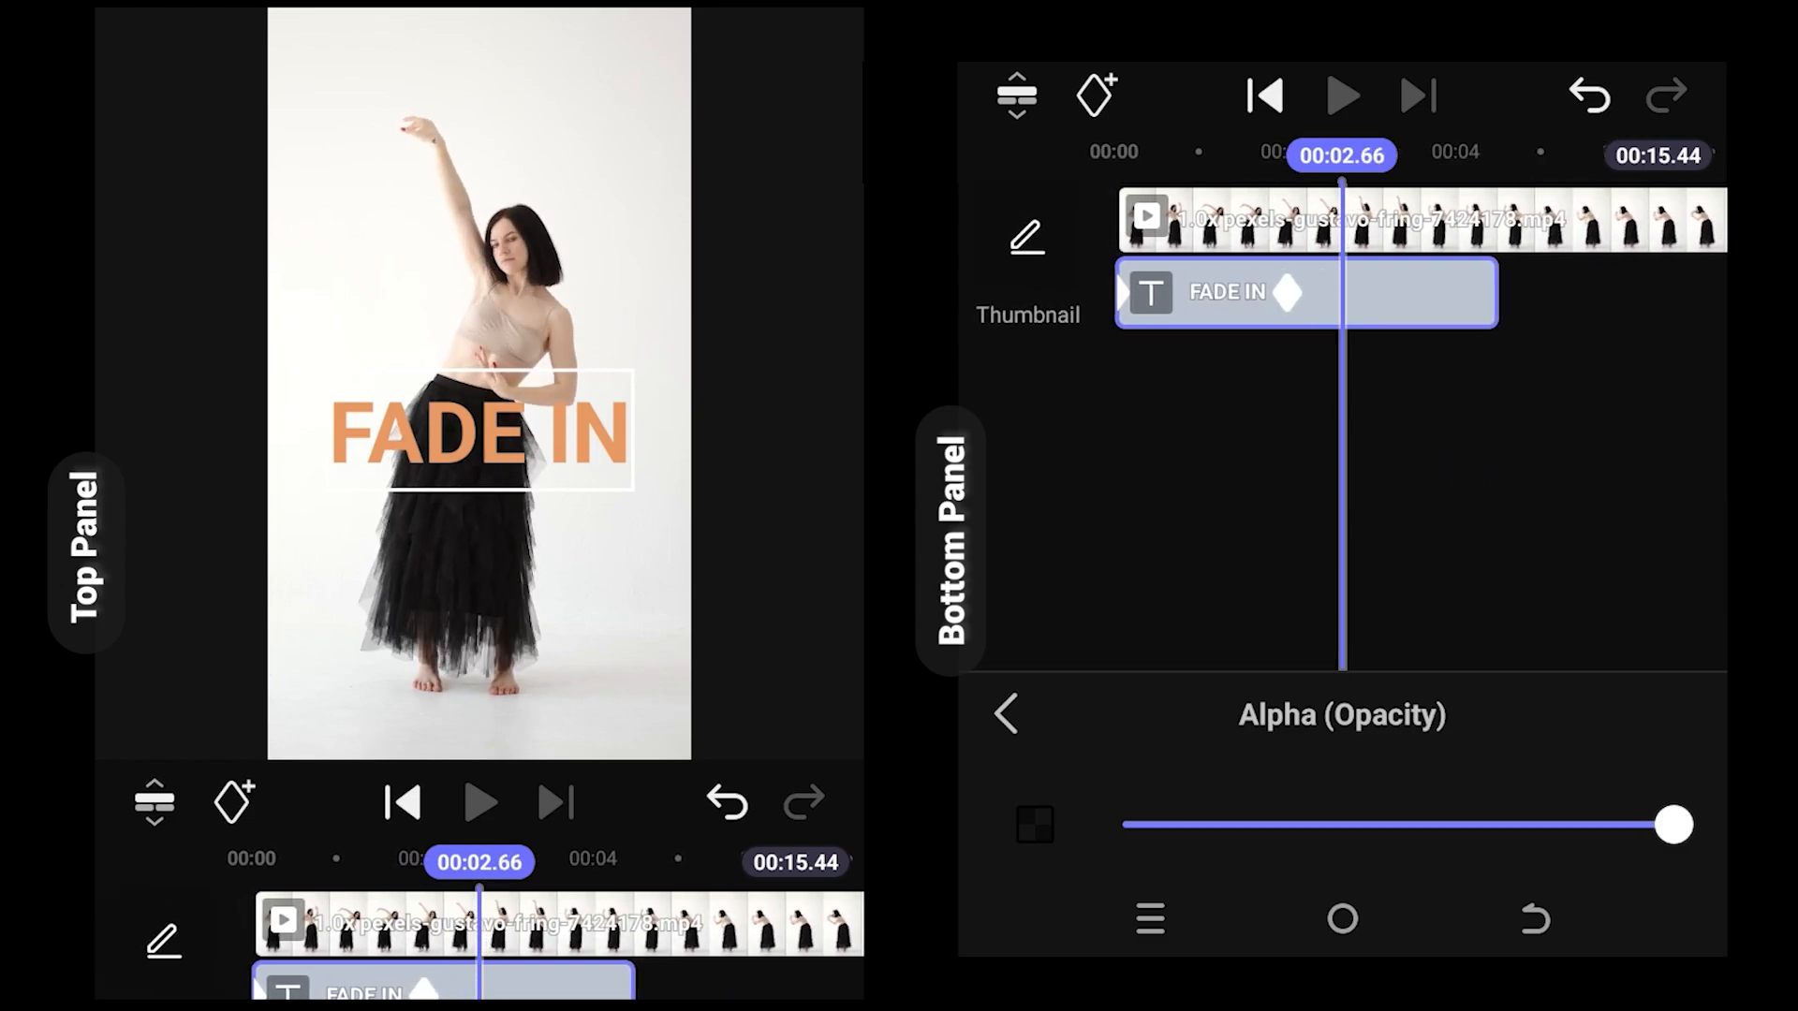
click(1092, 95)
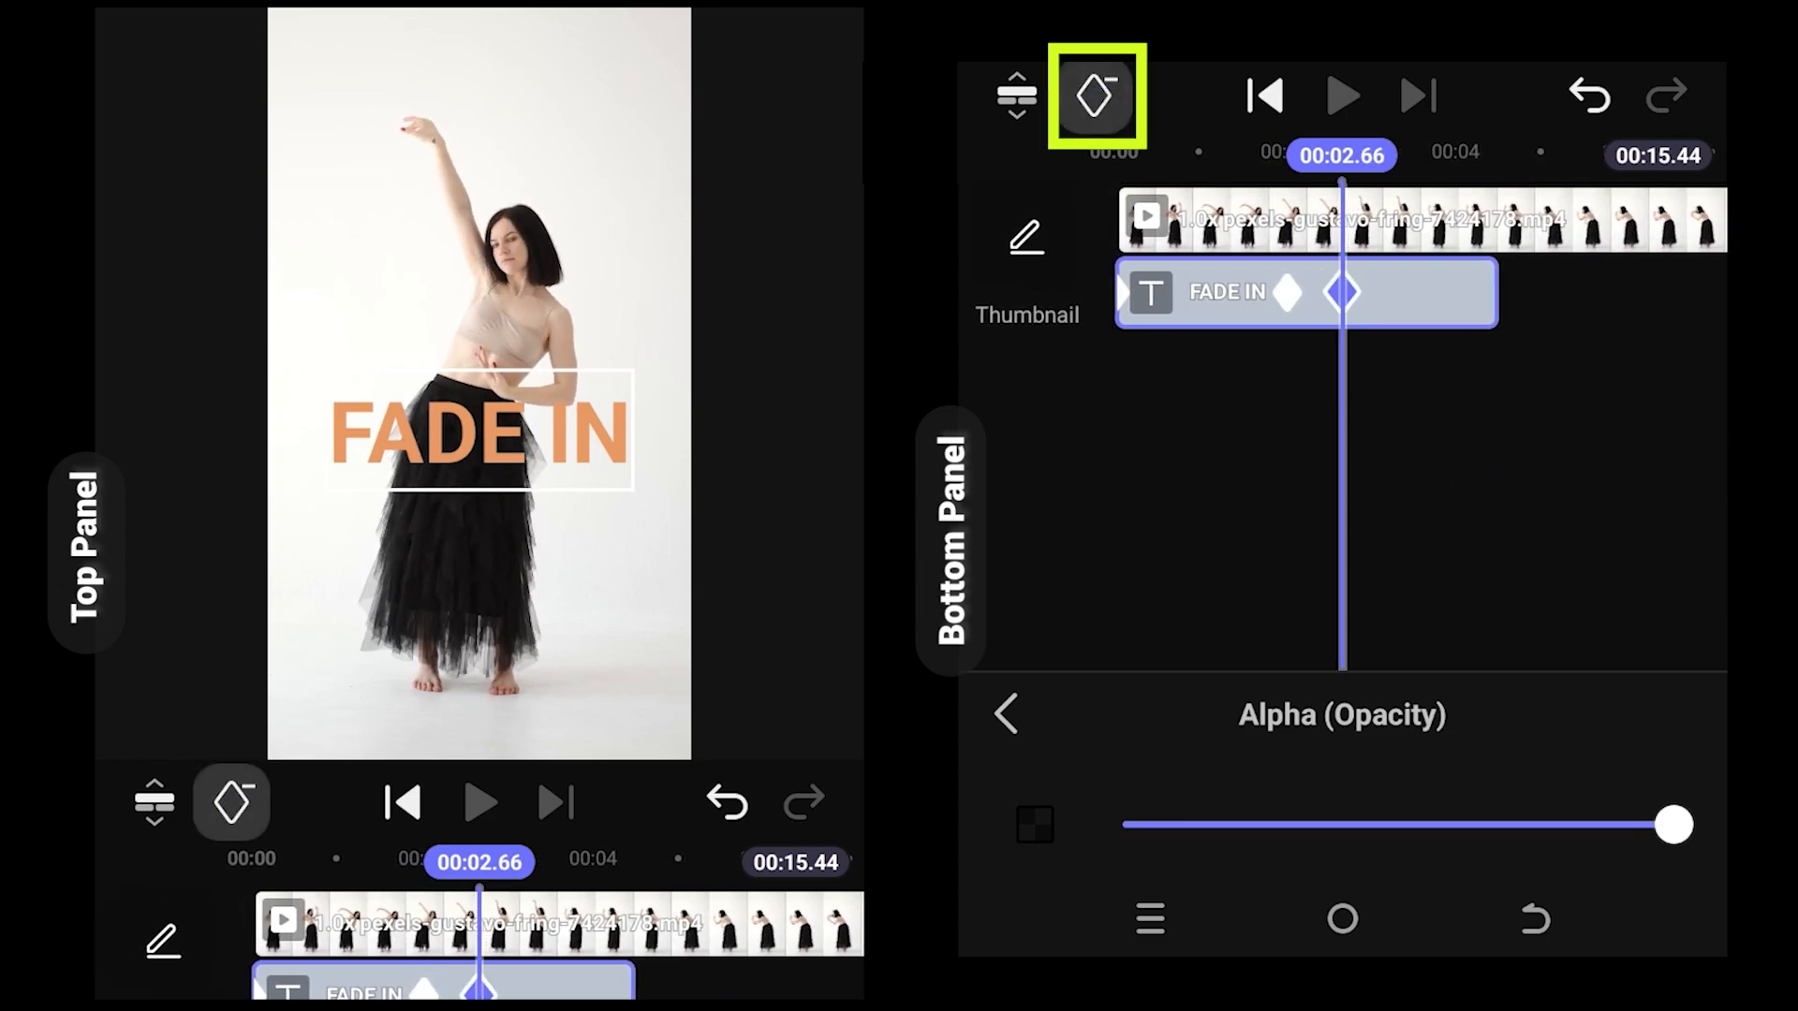
click(1092, 95)
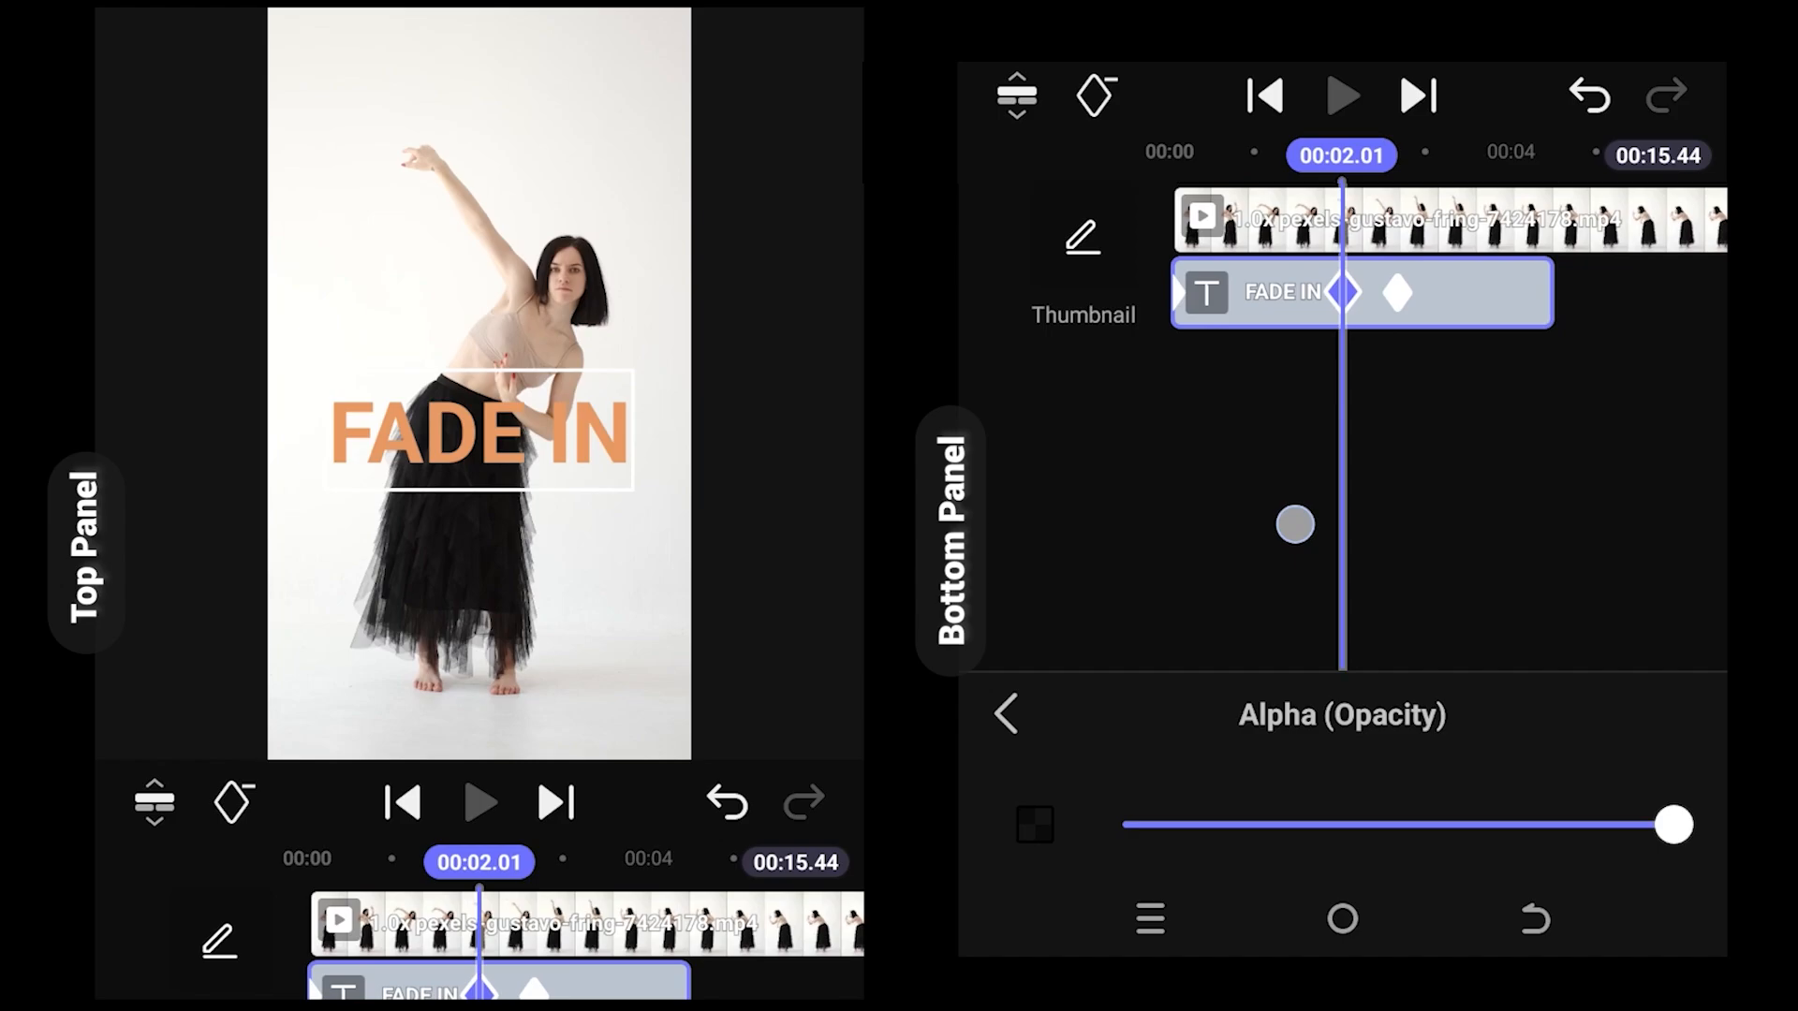
- Set the first keyframe's opacity to 0% at 2.00 s and close the Alpha panel
drag(1668, 823, 1365, 824)
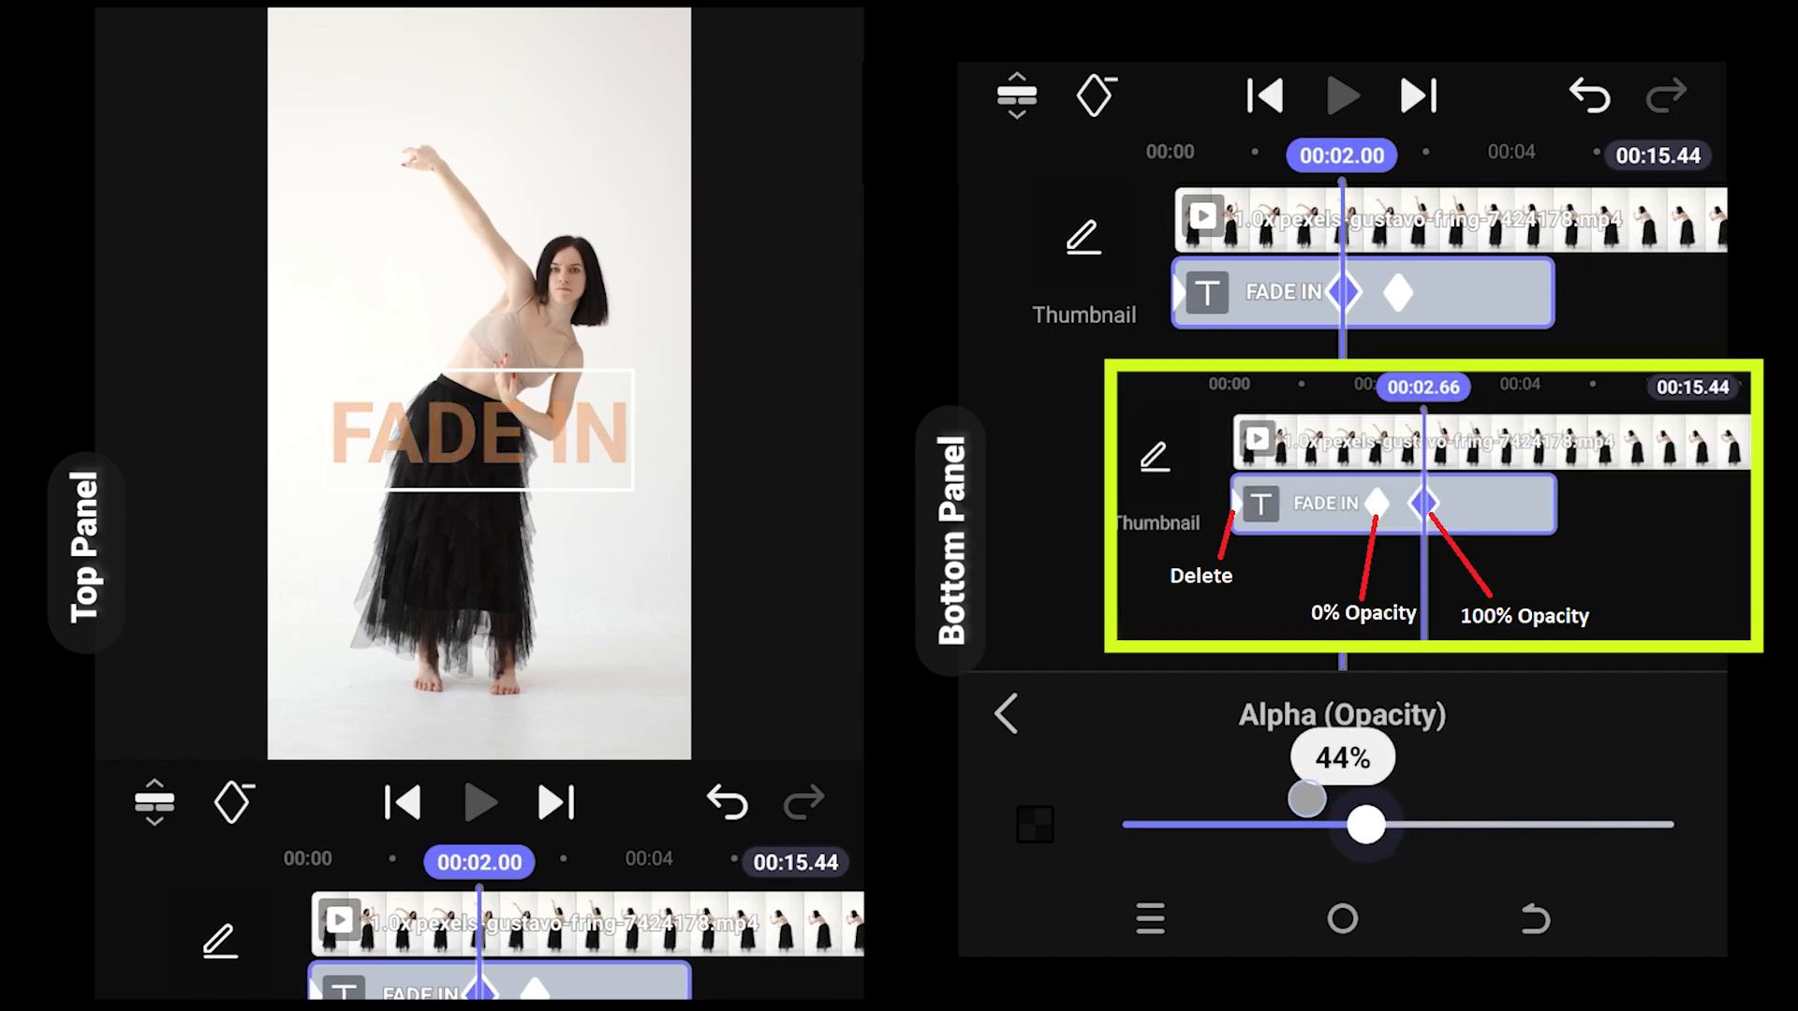
drag(1365, 823, 1127, 824)
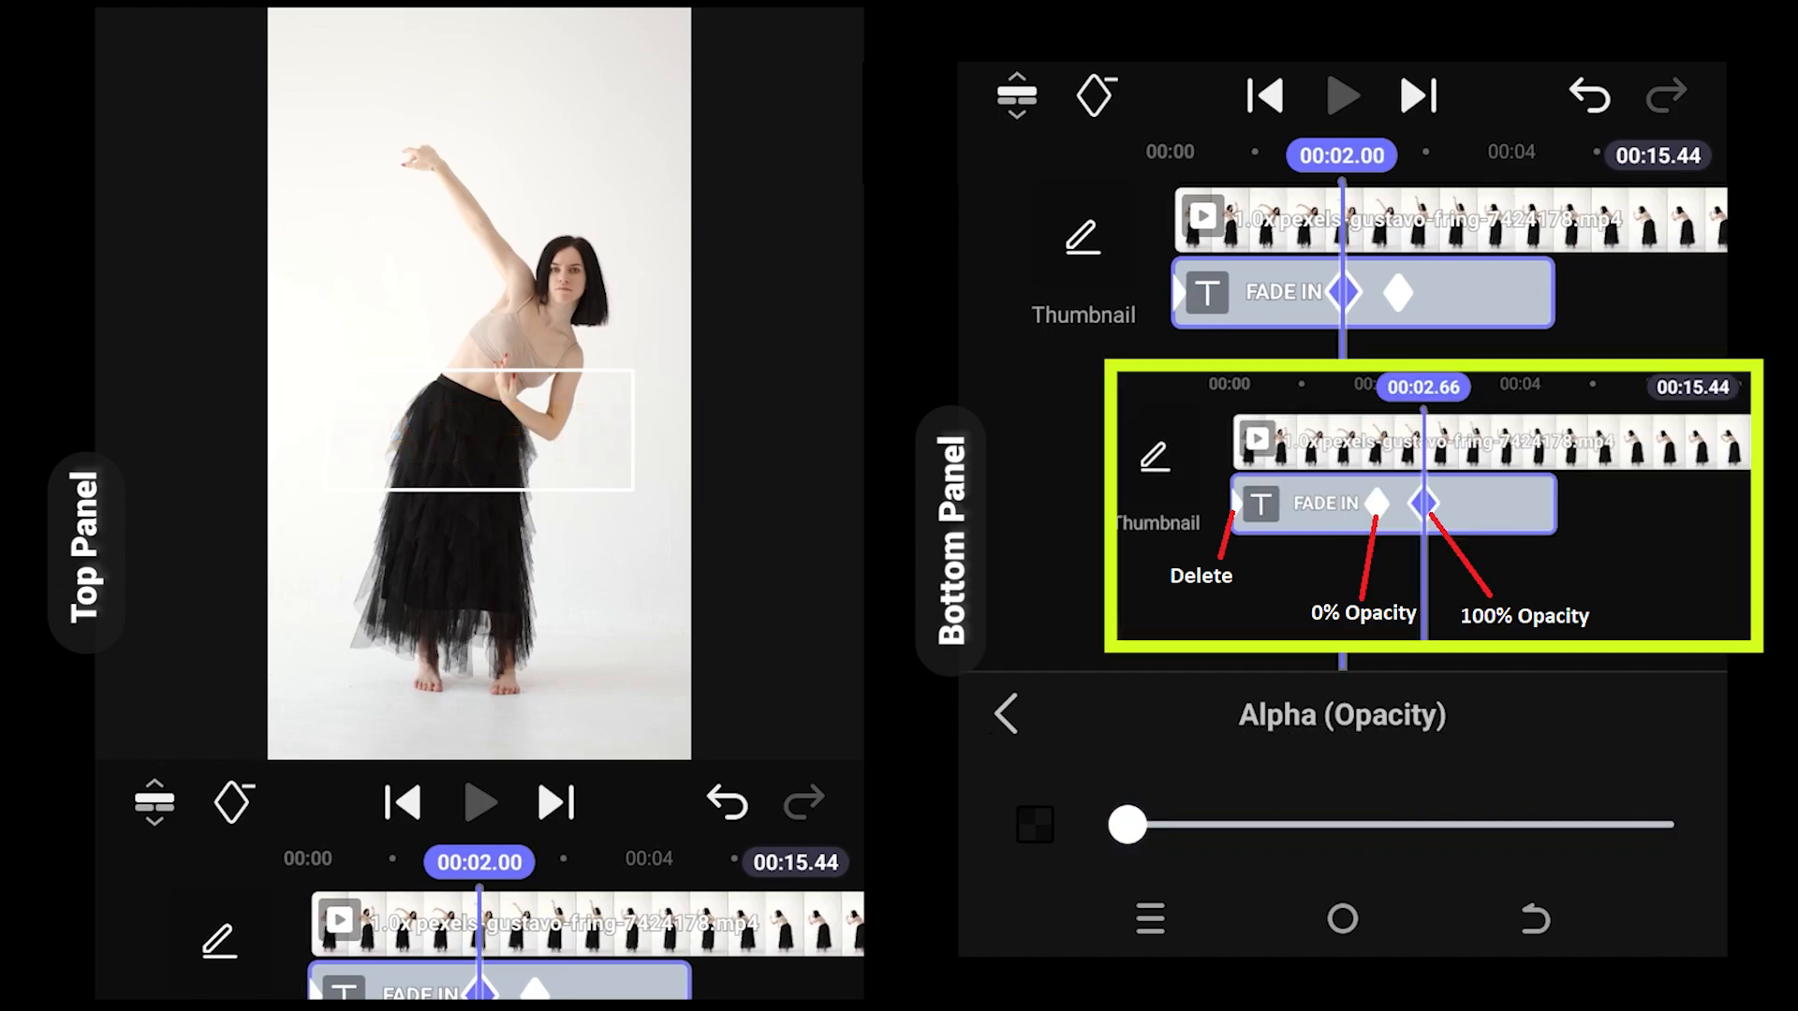
click(1266, 96)
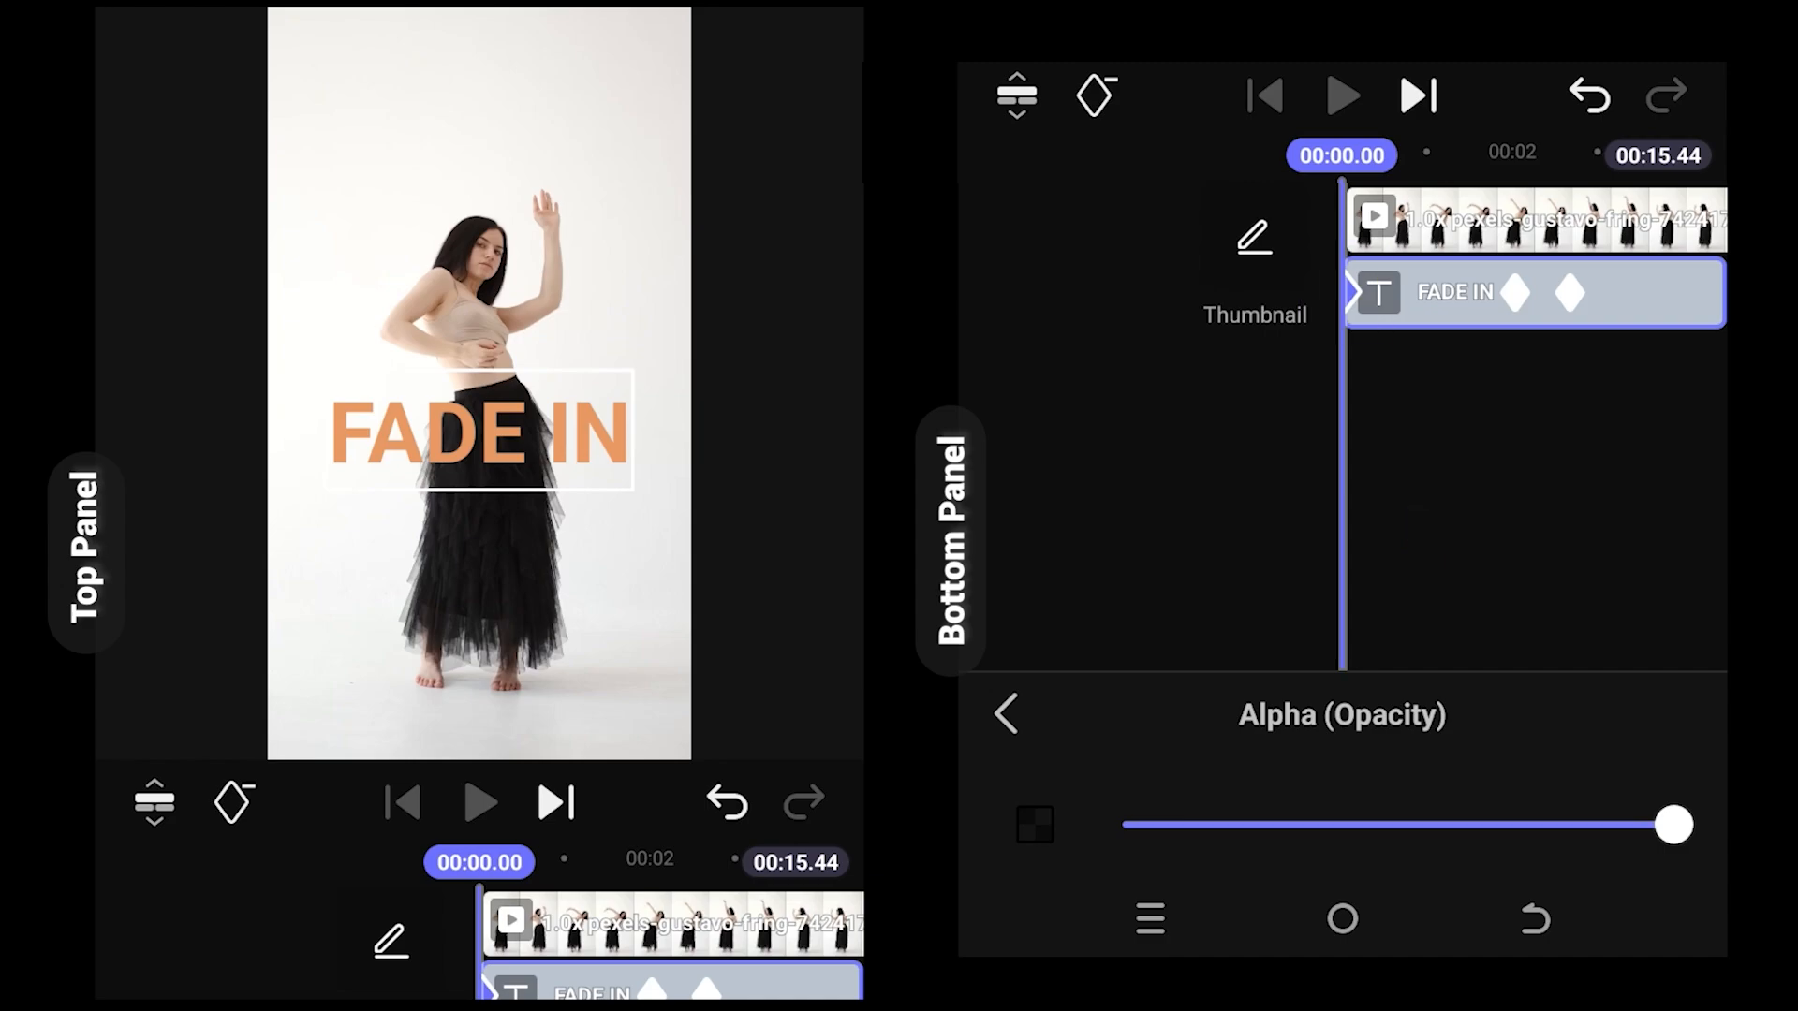
click(1090, 96)
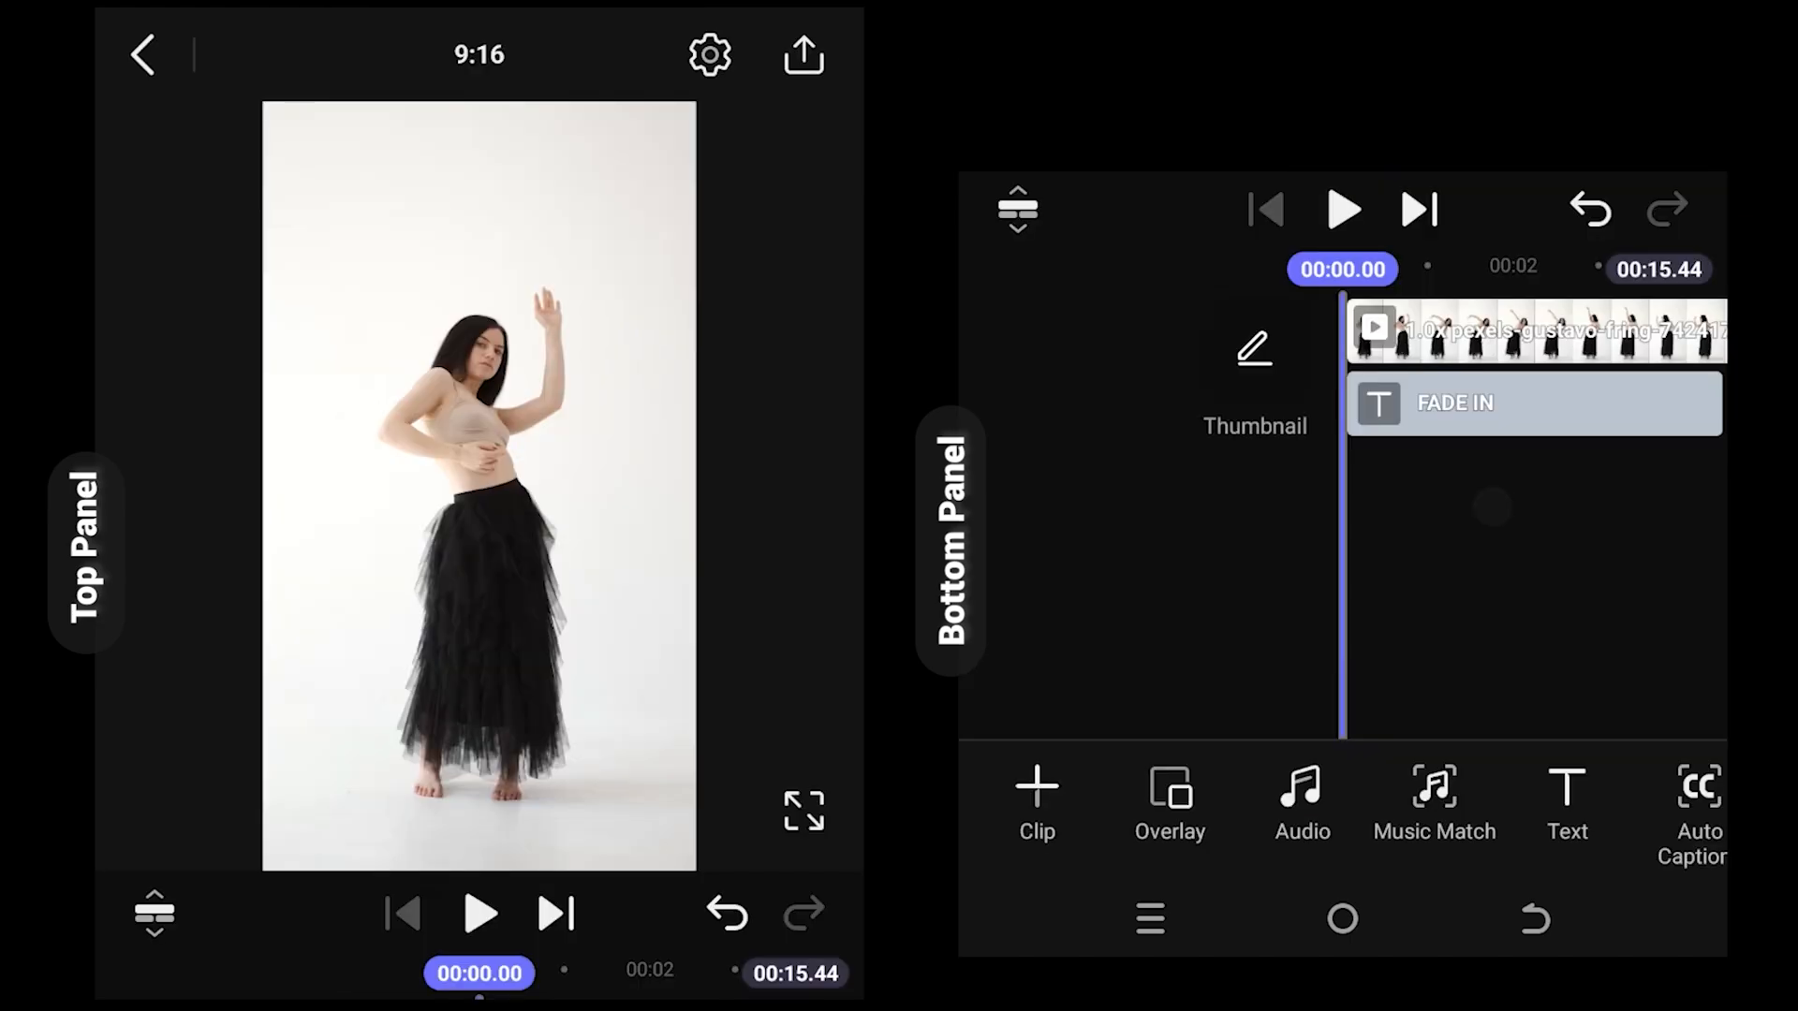
- Preview the fade-in to about 4 s, then reselect the FADE IN text clip
click(1344, 209)
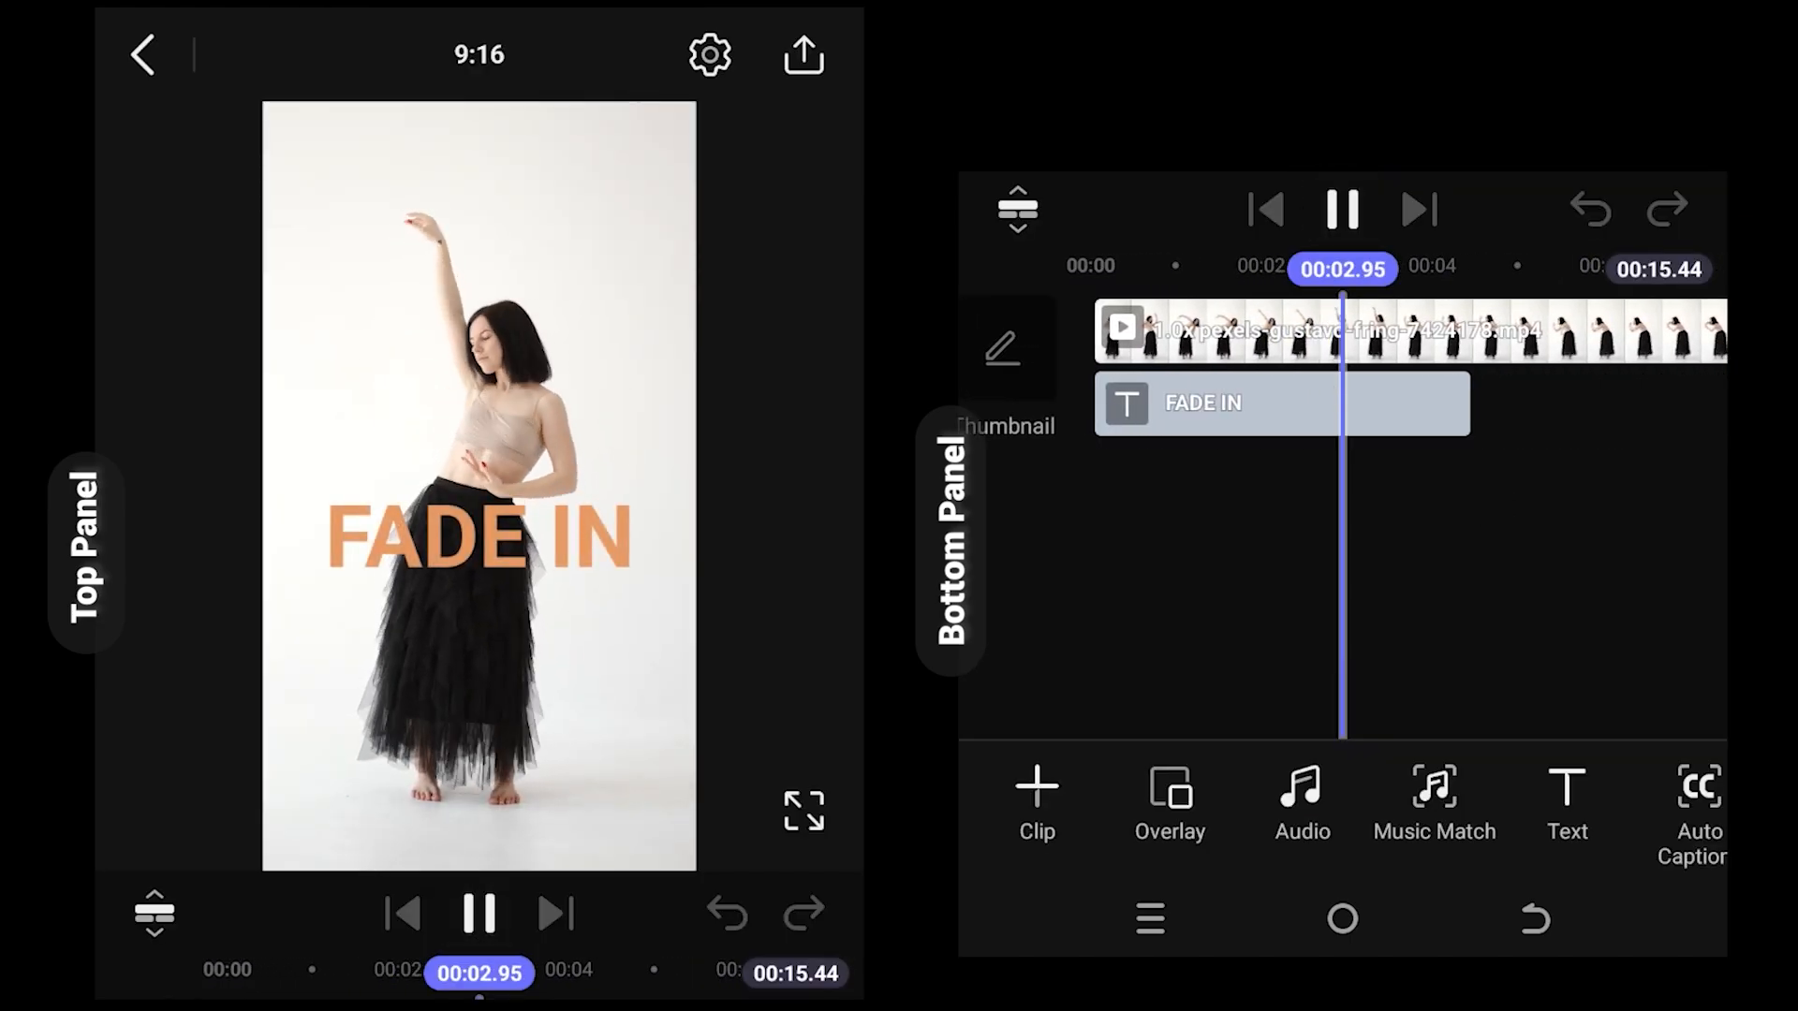
click(1341, 207)
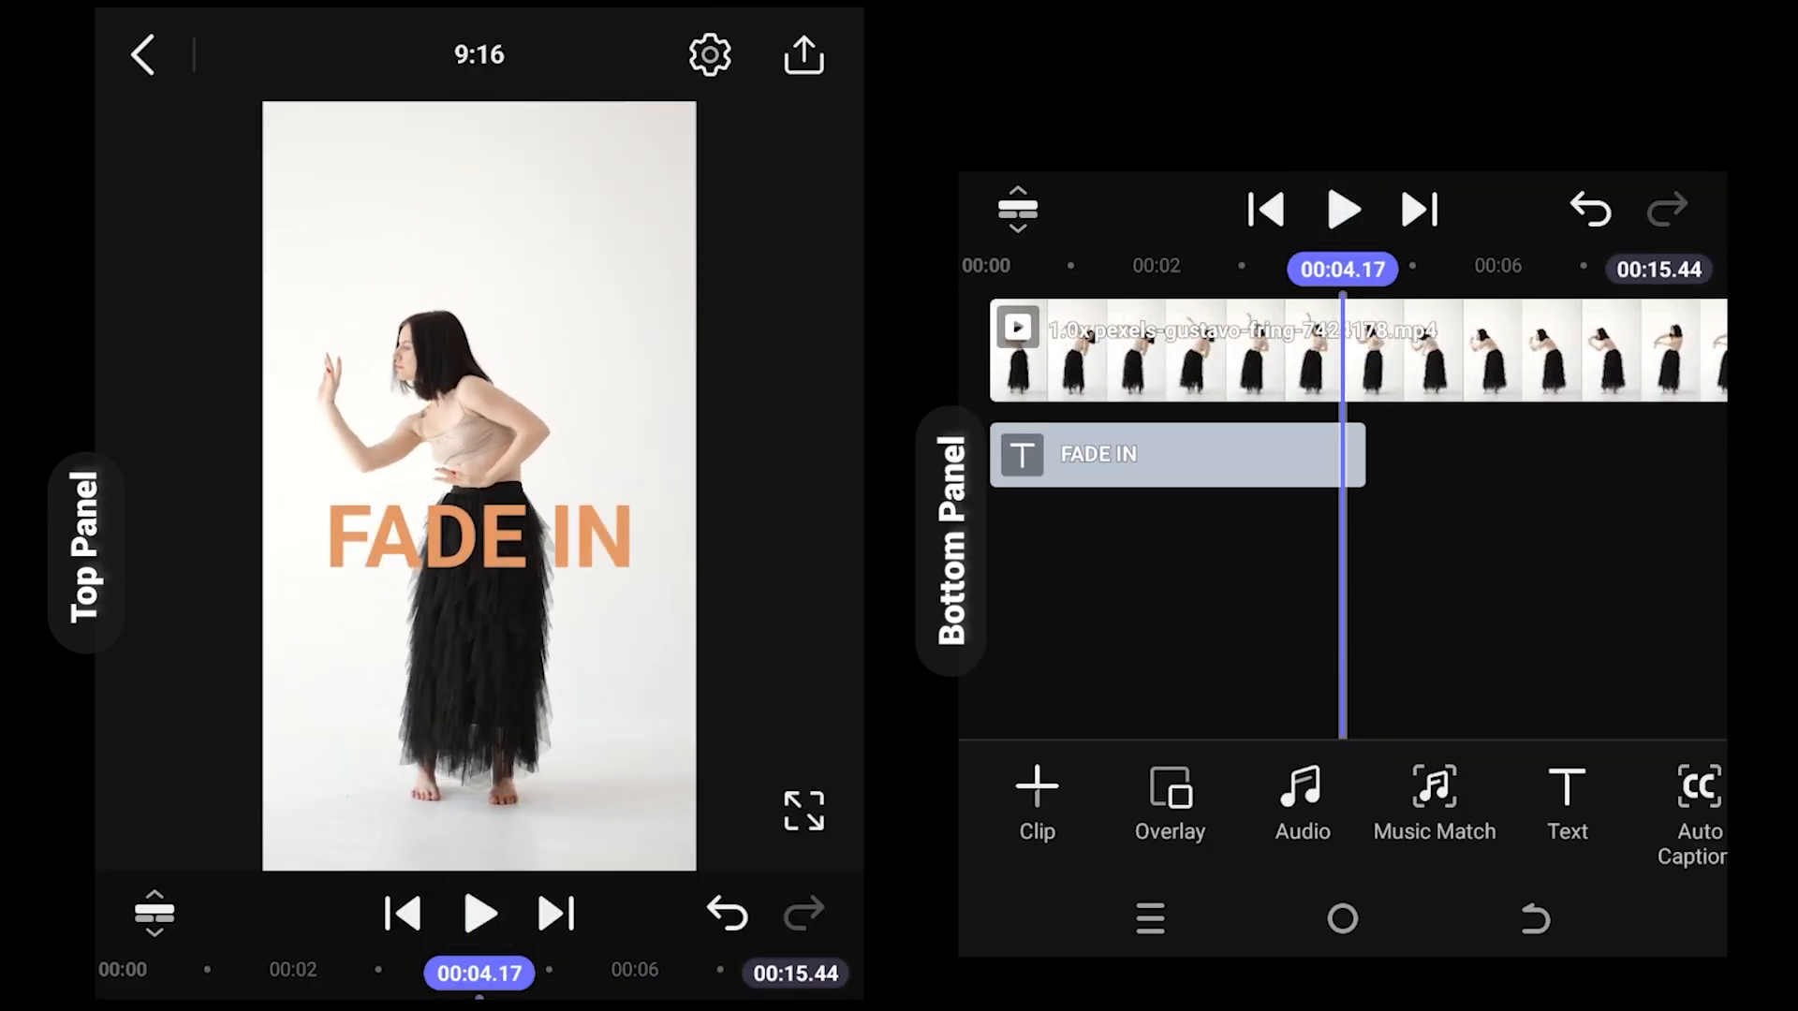
click(1168, 453)
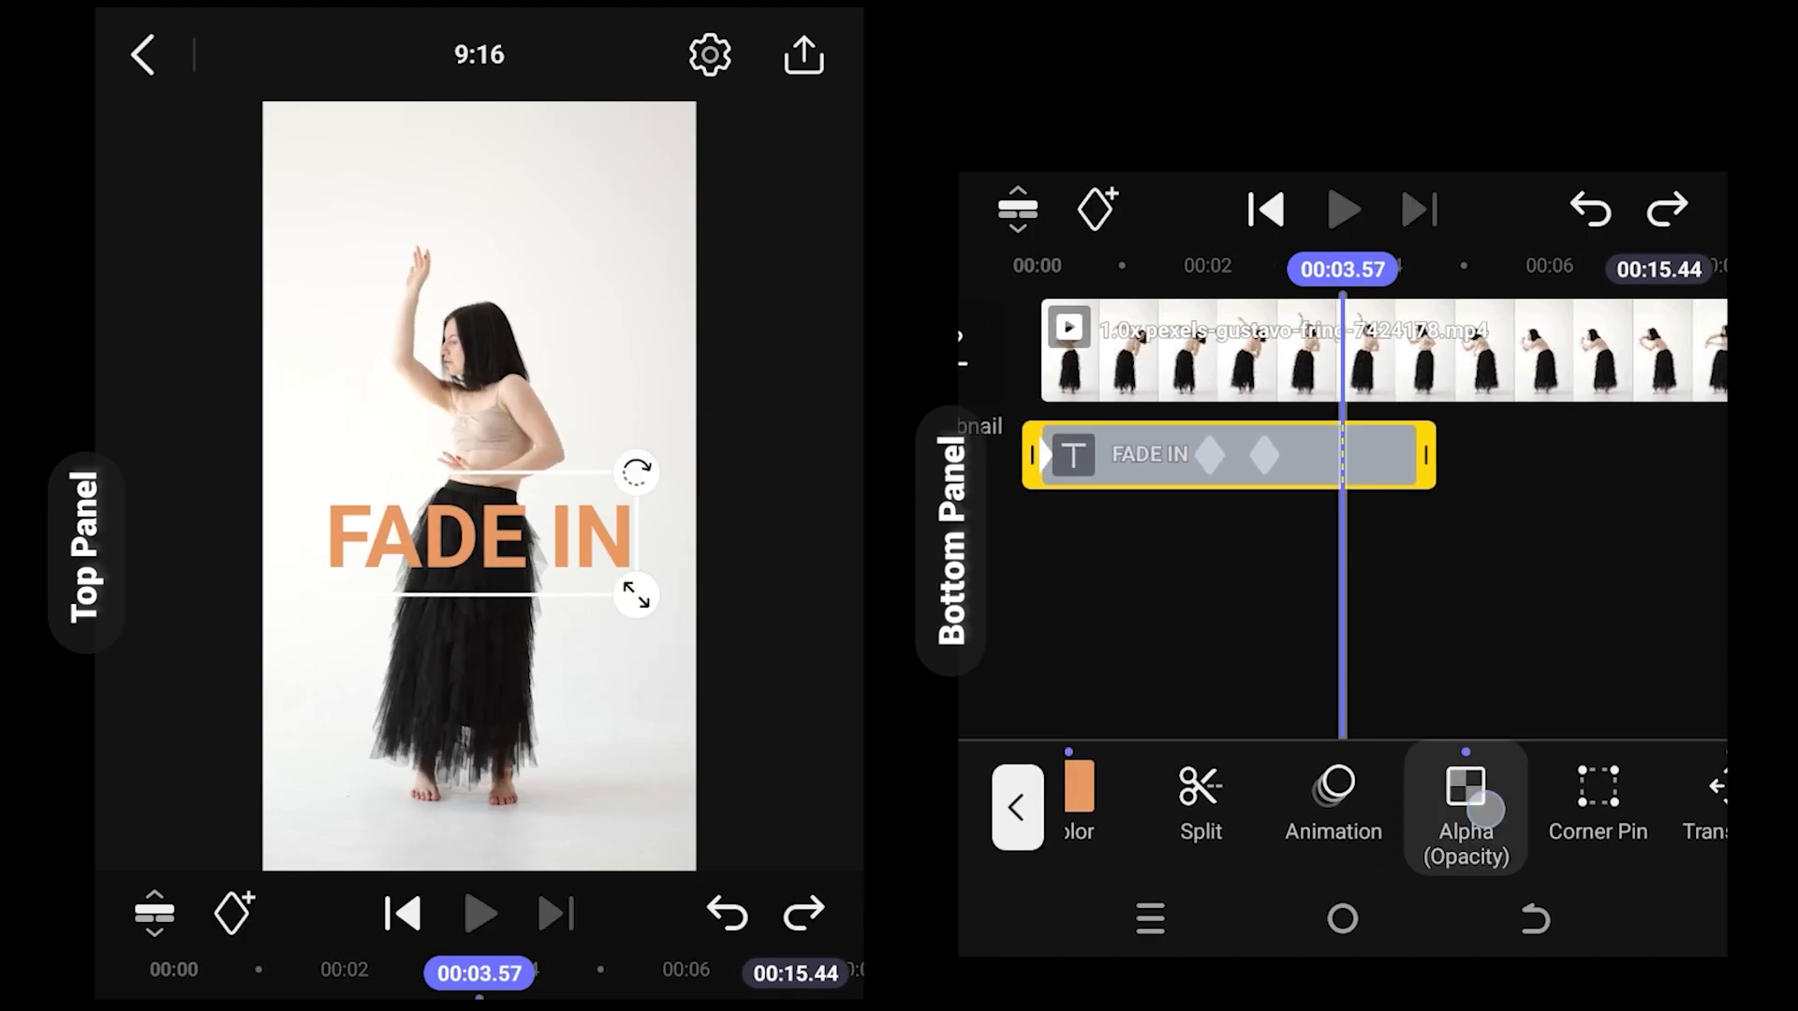
- In Alpha (Opacity), drag the last keyframe at 4.21 s down to near 0% opacity
click(1465, 805)
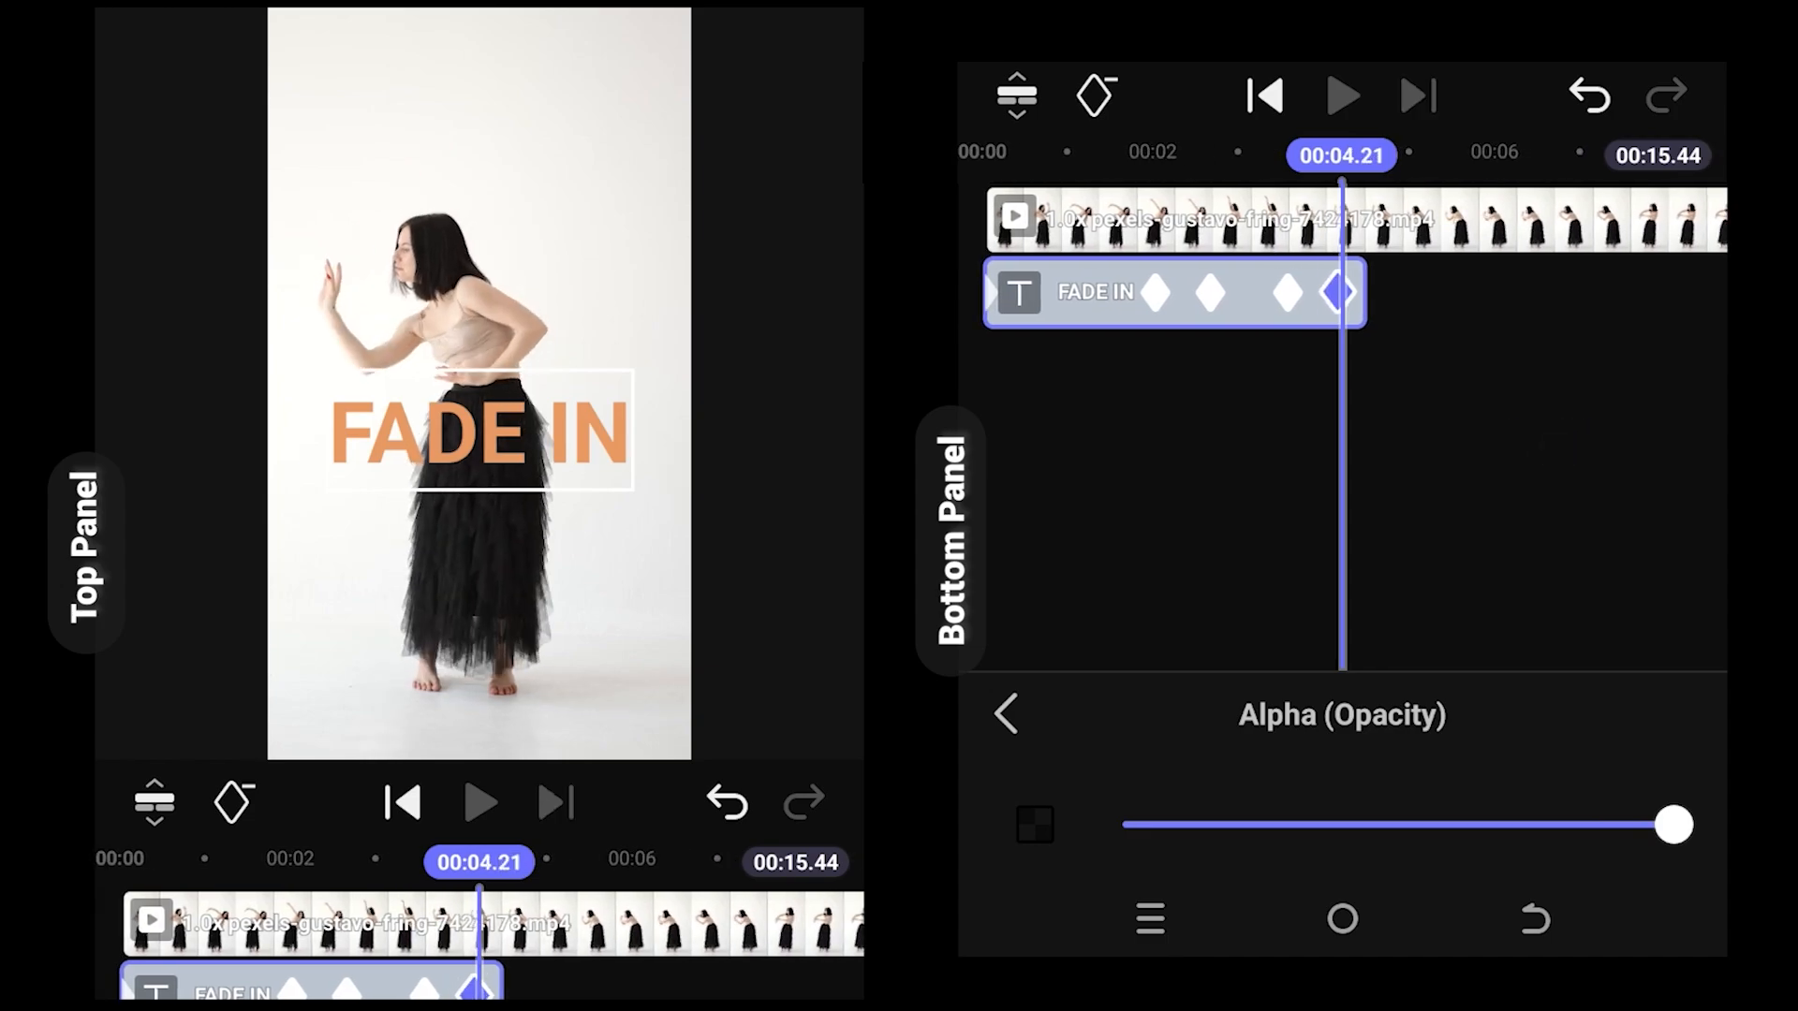
drag(1672, 824, 1148, 823)
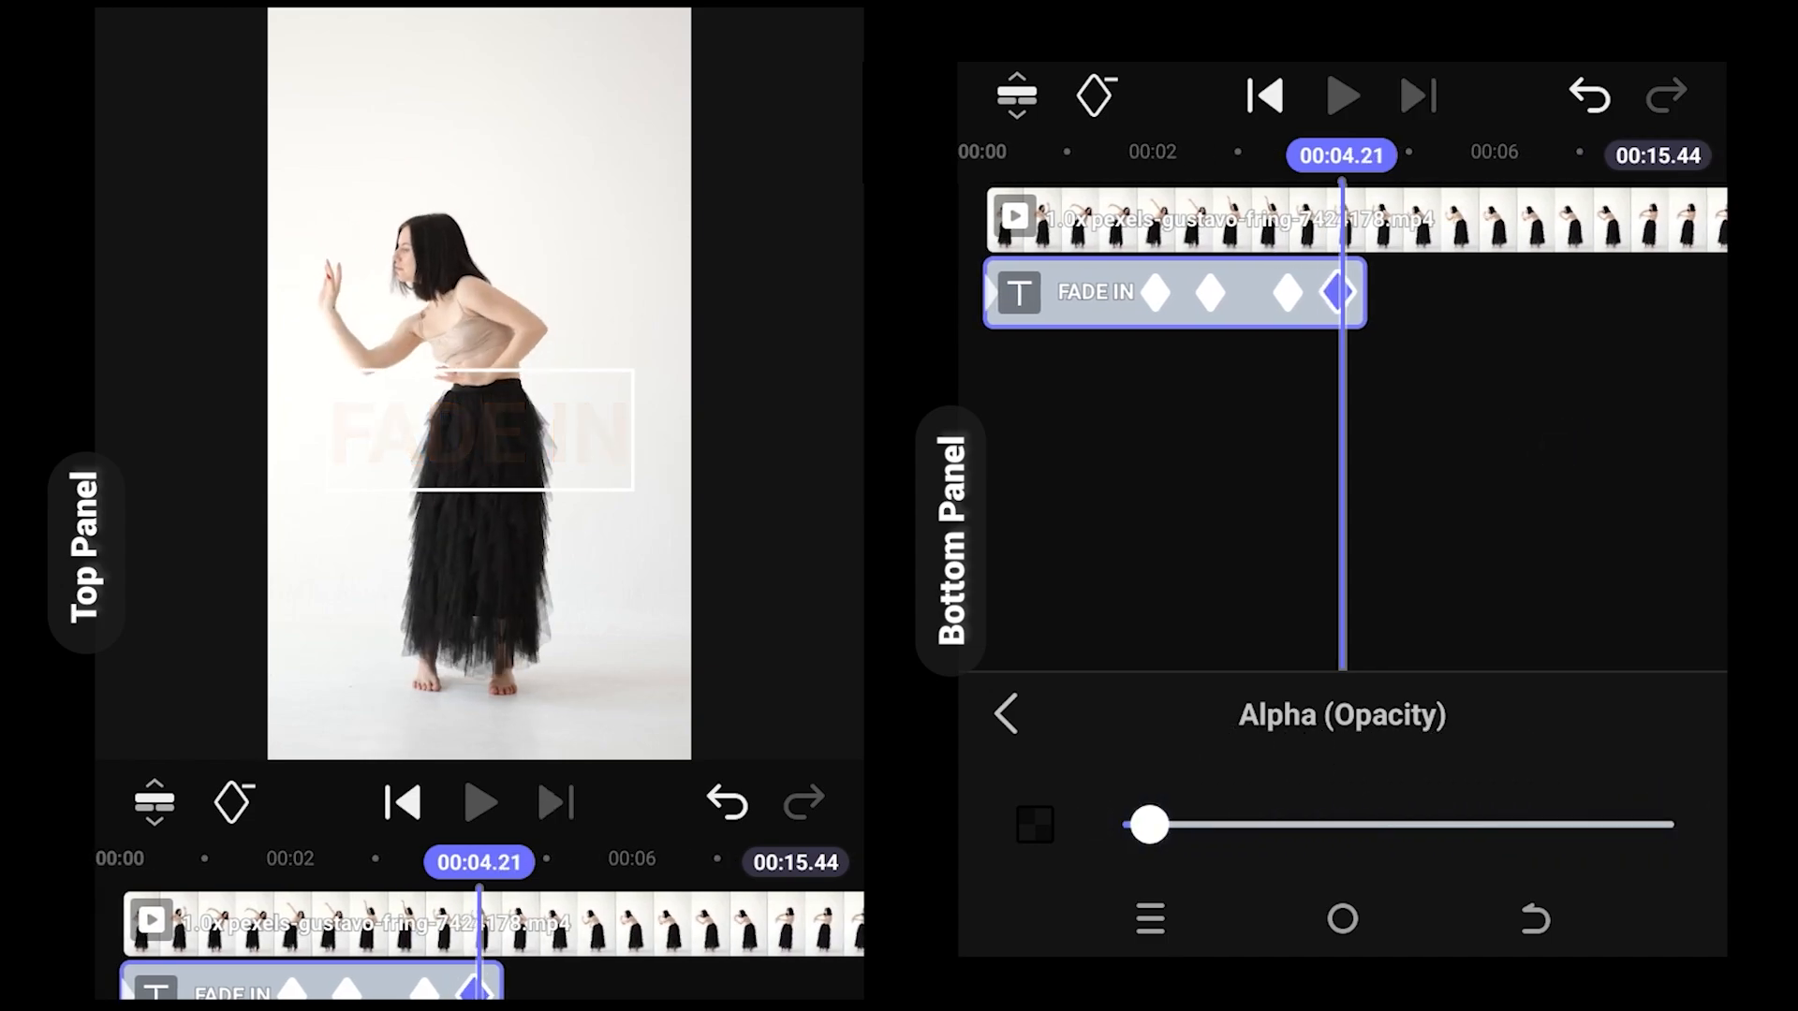